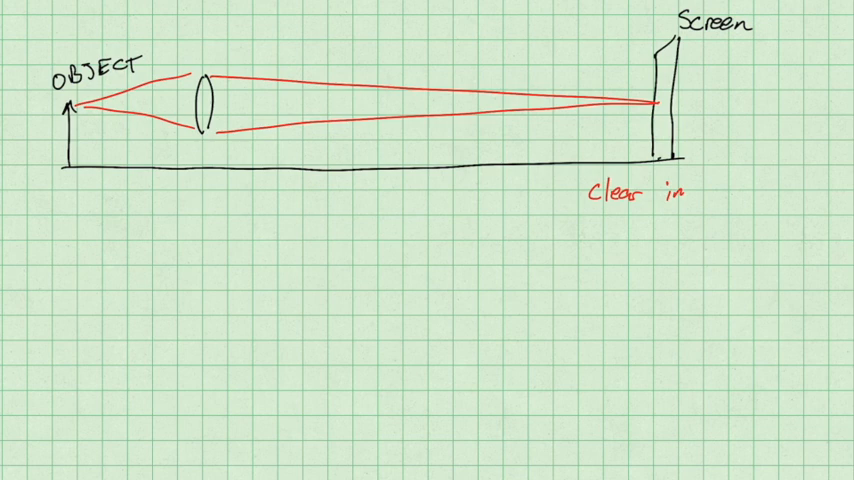
# Handwrite 'Clear image #1' in red beneath the top diagram's screen.
pyautogui.write('image +1')
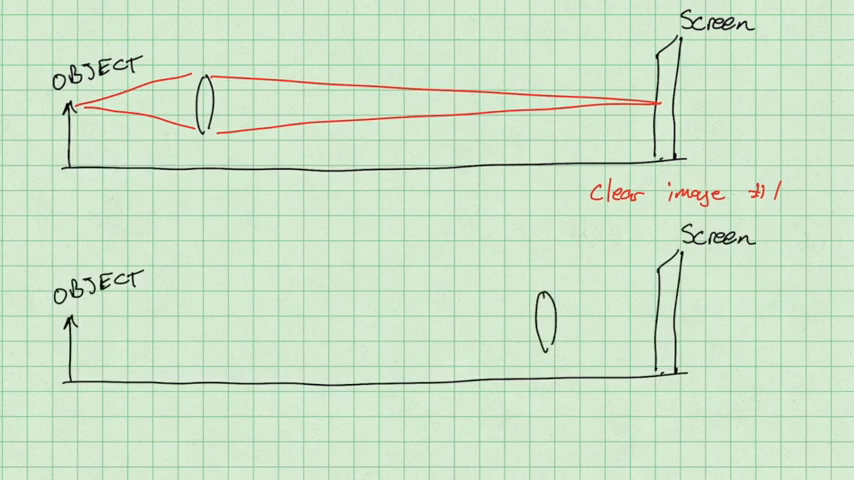
# Draw red rays through the lower lens, then write 'Clear image #2' and 'Principle of Reversal'.
pyautogui.moveTo(545, 305); pyautogui.dragTo(665, 318)
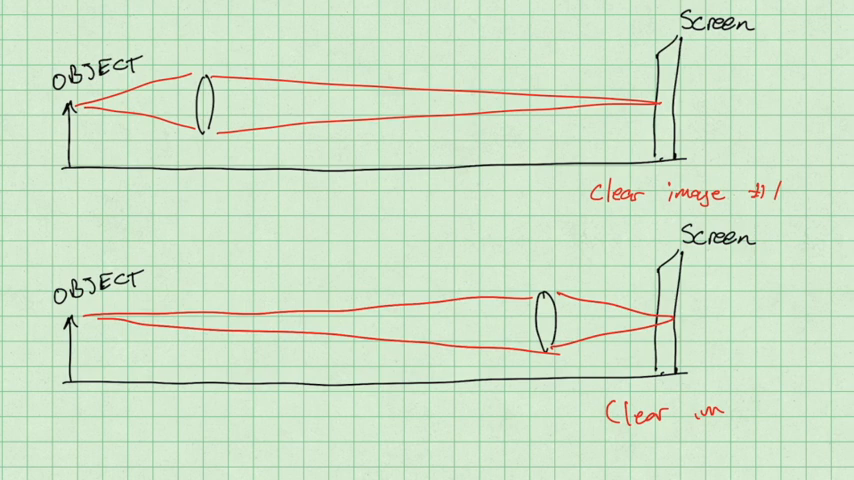
pyautogui.write('image II')
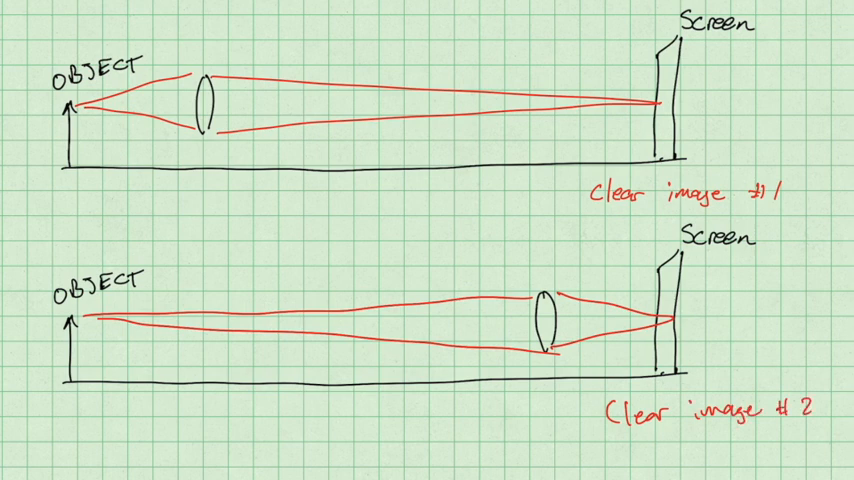
pyautogui.write('Principle of')
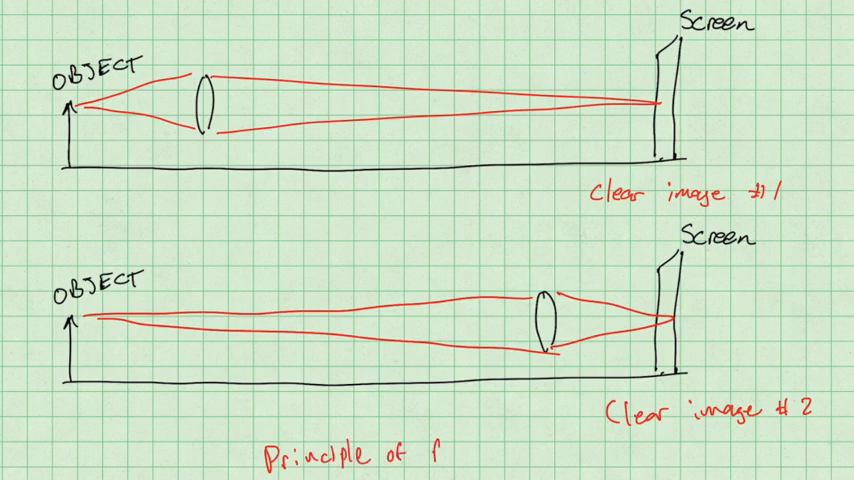
pyautogui.write('reversal')
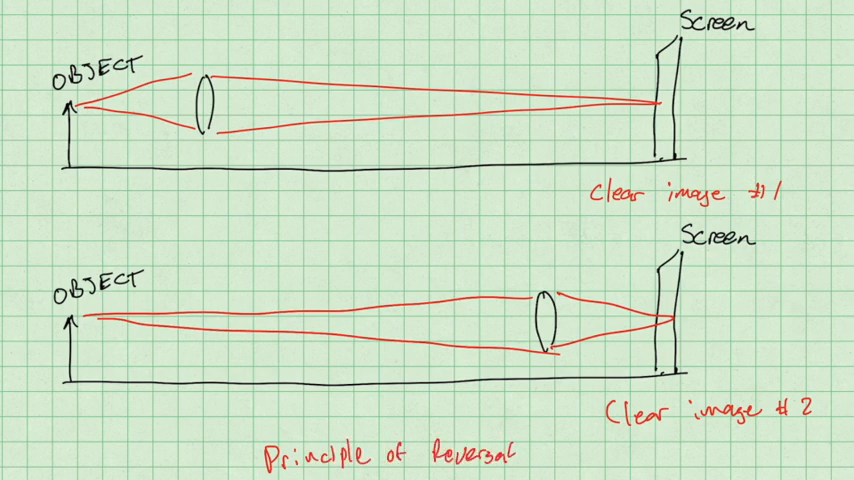